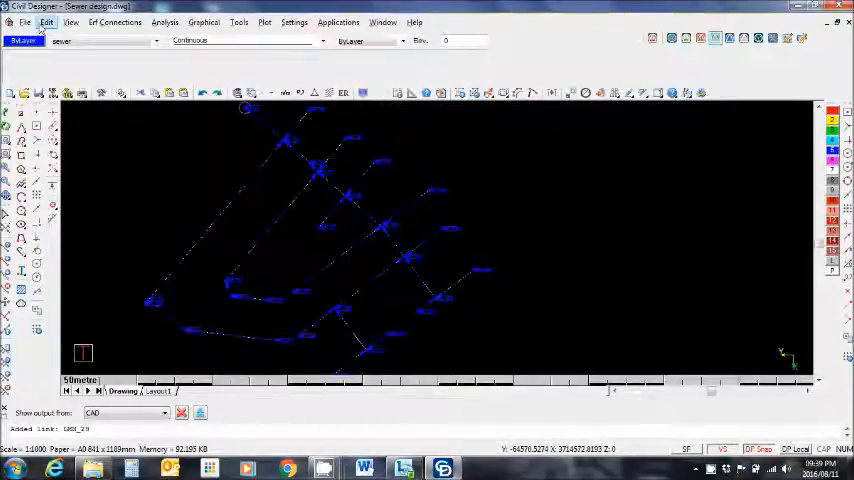
# Review the Design Parameters: Unit Flow inflow, Manning friction, velocity 0.70–2.50 m/s
pyautogui.click(46, 22)
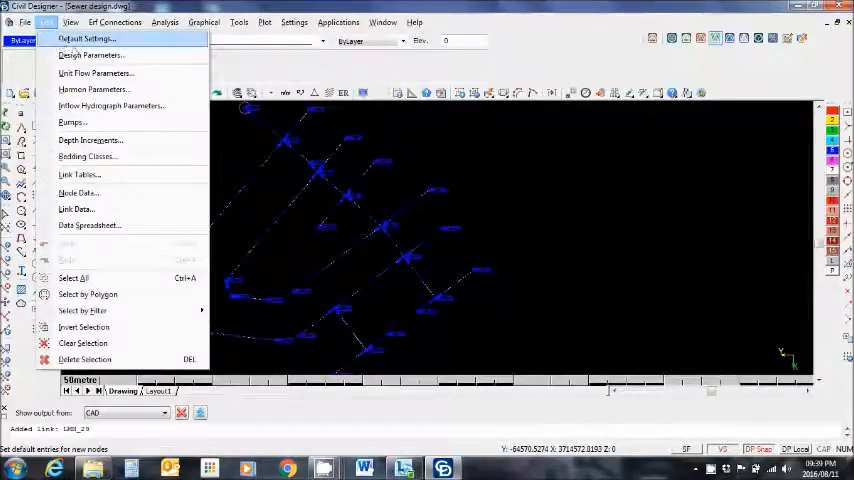
pyautogui.click(91, 54)
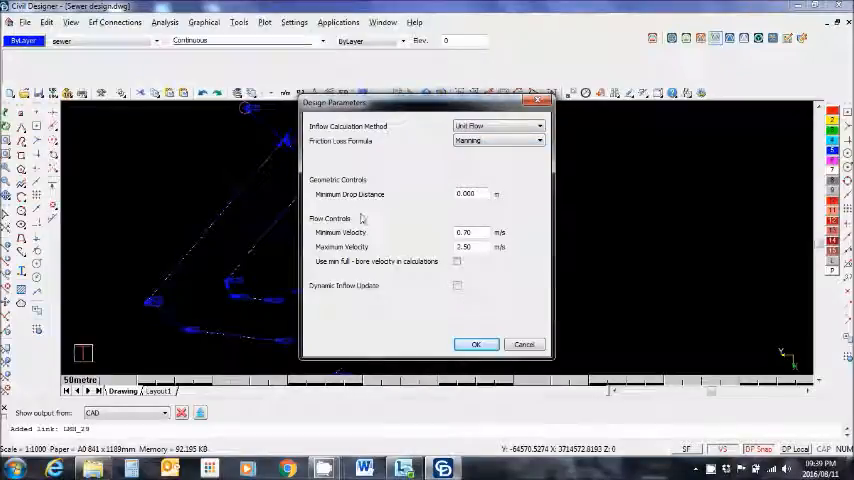
pyautogui.click(476, 344)
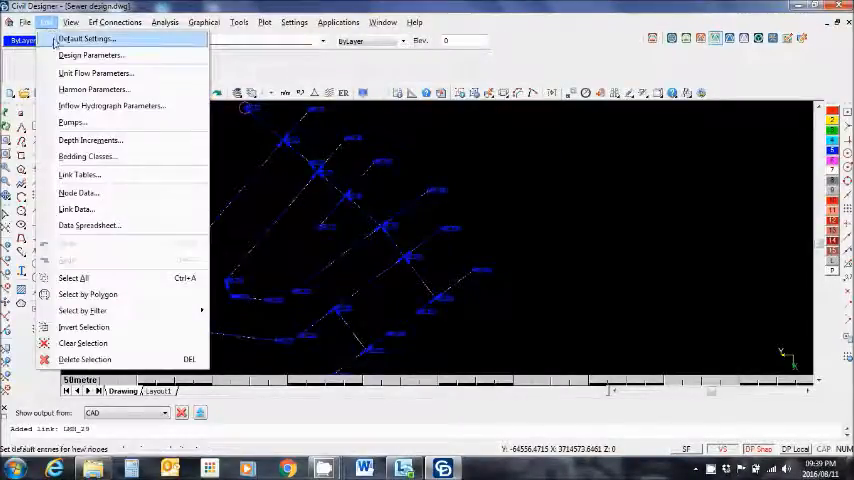
pyautogui.moveTo(79, 174)
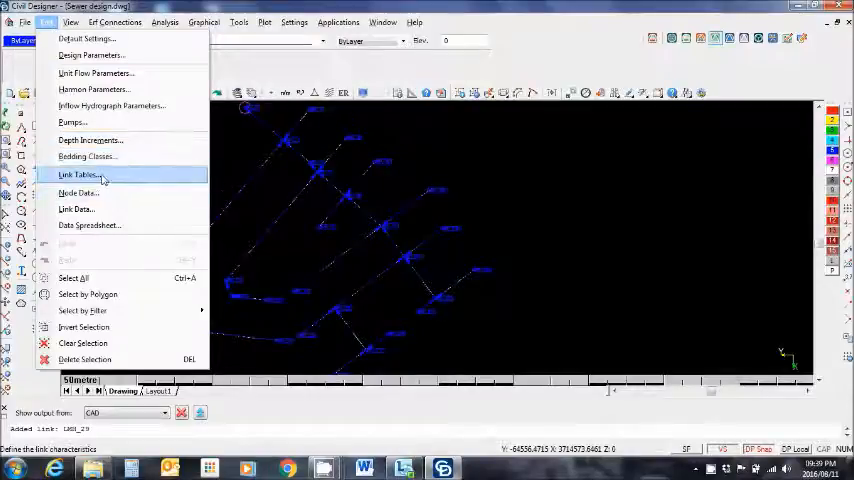
# Check the PVC-U link table sizes: Manning 0.011, 110–500 mm diameters at 0.5–1.25% slopes
pyautogui.click(78, 175)
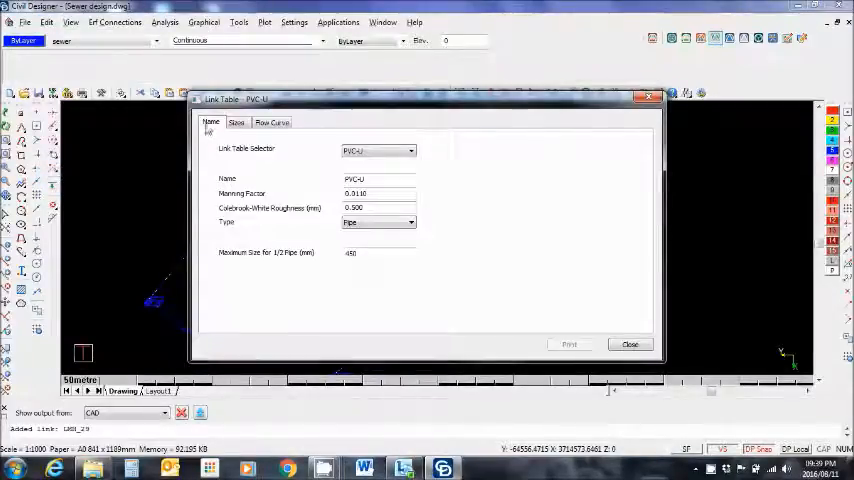
pyautogui.click(236, 122)
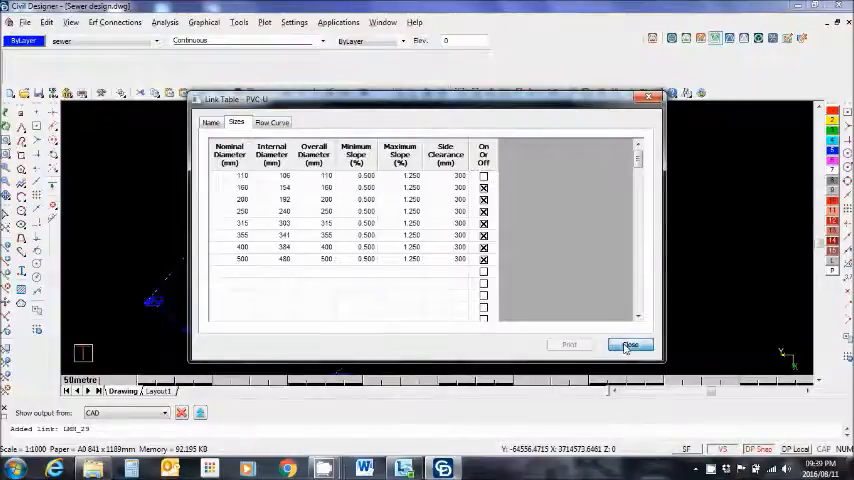
pyautogui.click(631, 345)
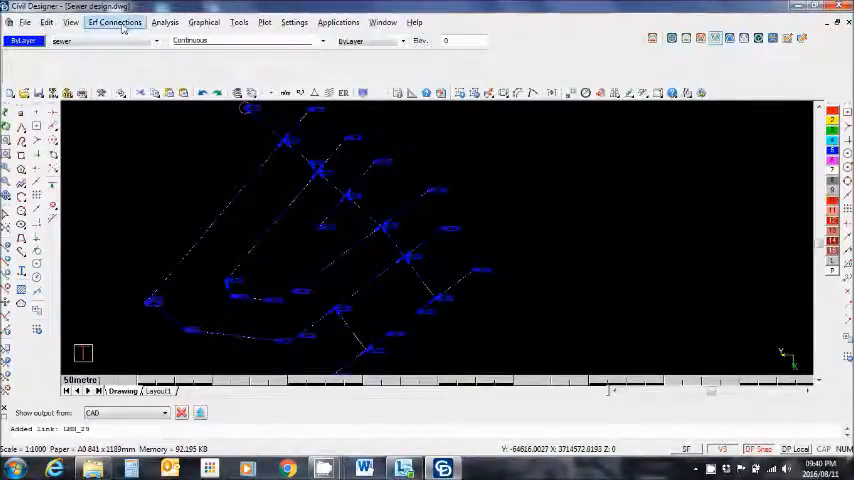
# Analyse all 29 nodes with 80% flow depth, 2.5 peak factor, 15% infiltration
pyautogui.click(165, 22)
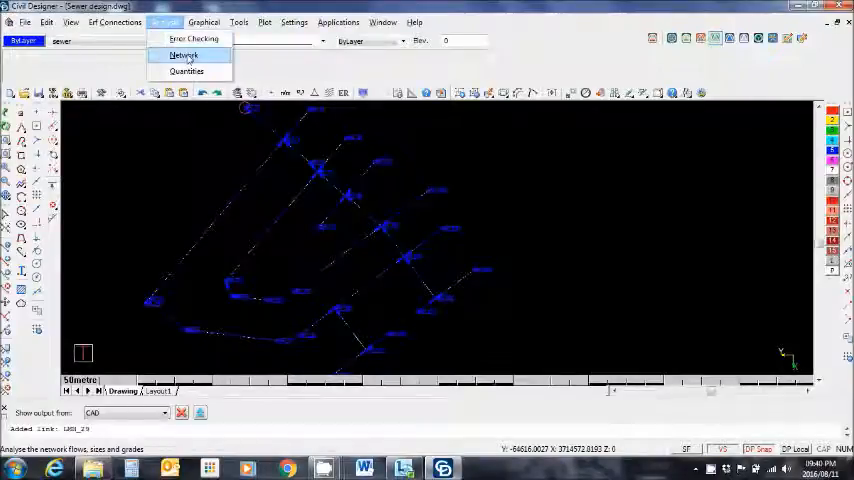
pyautogui.click(182, 55)
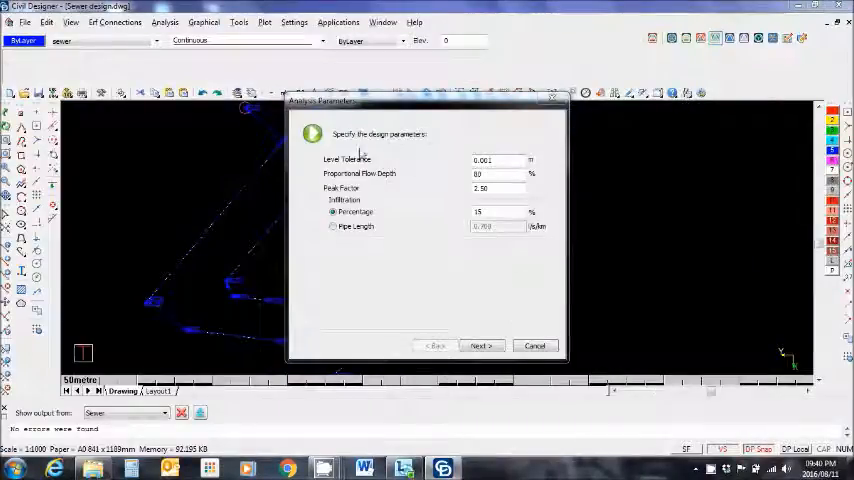
pyautogui.click(480, 345)
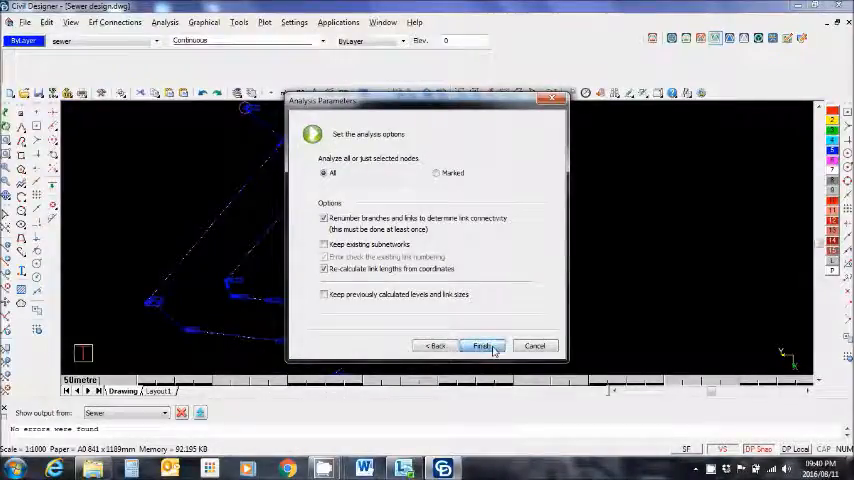
pyautogui.click(481, 345)
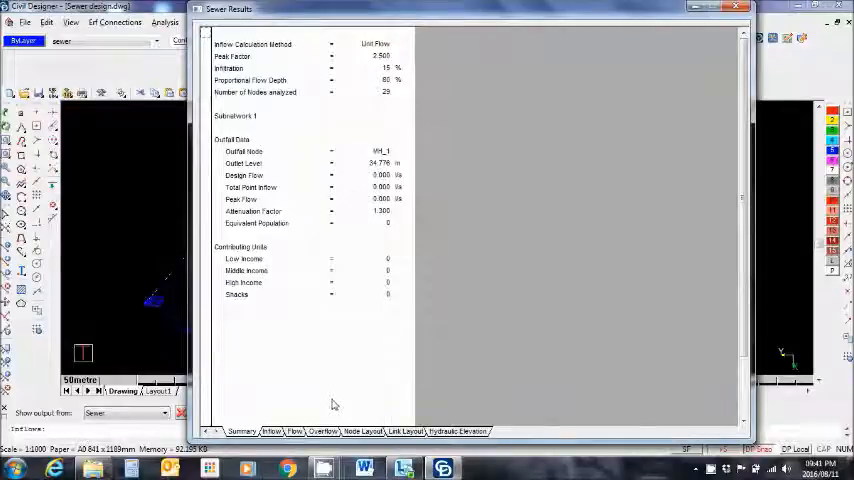
# Browse the results summary, layout and manhole inflow tables, then close Sewer Results
pyautogui.click(271, 431)
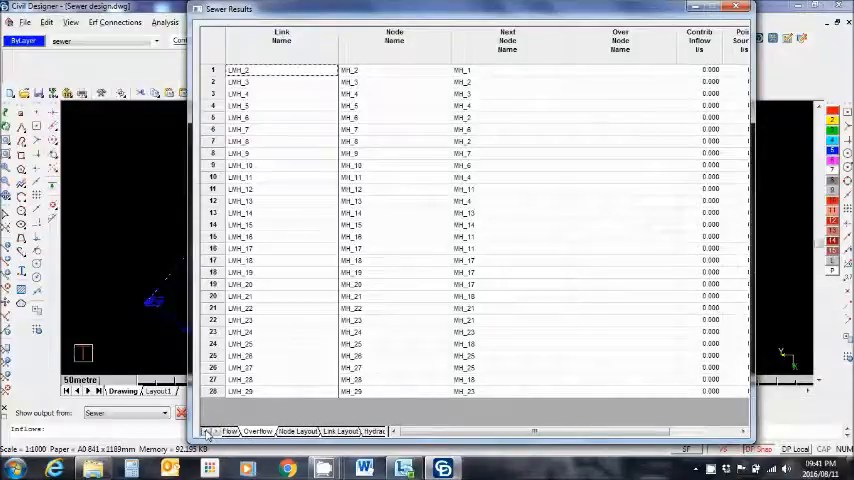
pyautogui.click(208, 431)
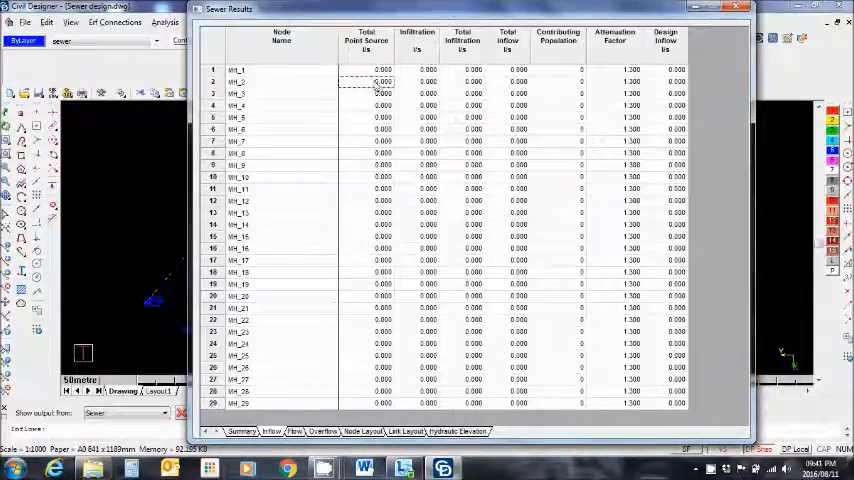
pyautogui.rightClick(383, 82)
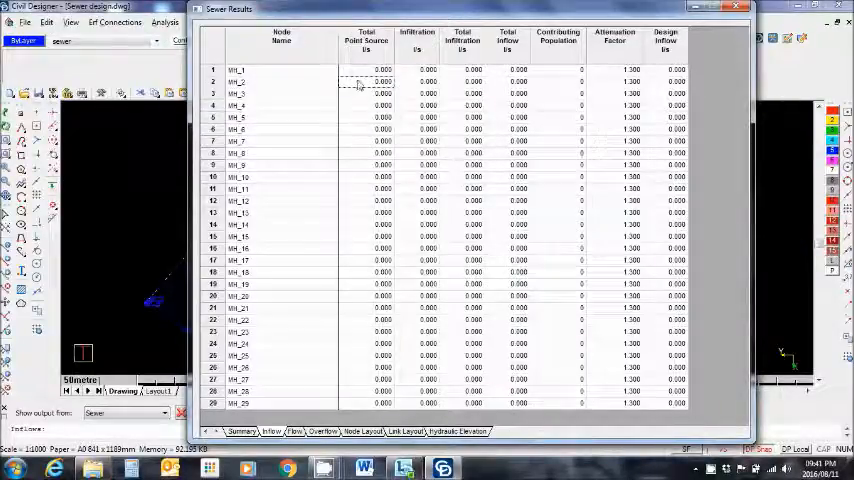
pyautogui.rightClick(360, 83)
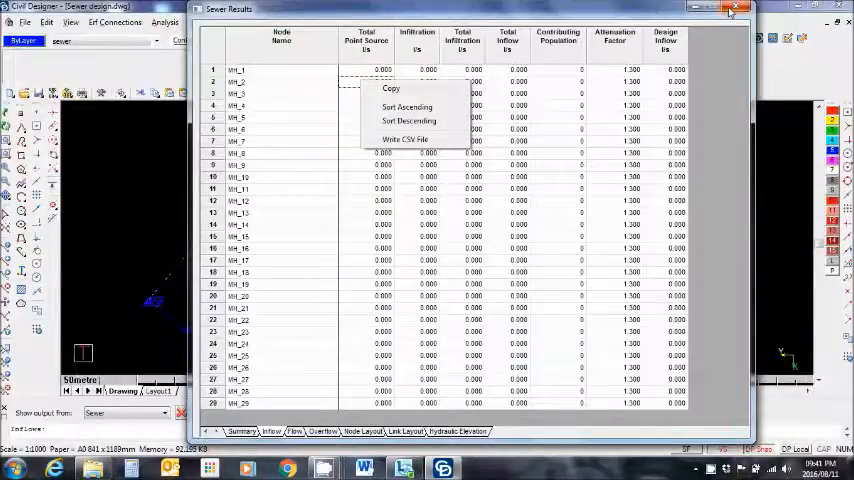
pyautogui.click(730, 8)
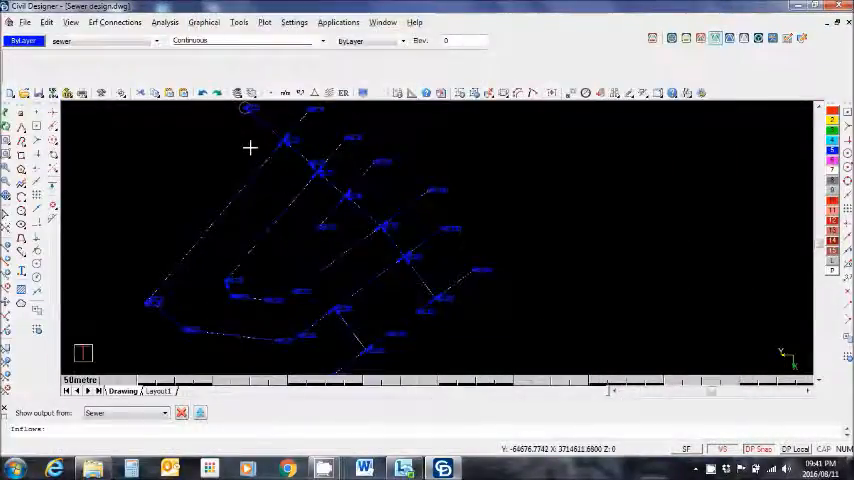
# Confirm the error check finds no errors and open subnetwork 1's vertical alignment long section
pyautogui.click(164, 22)
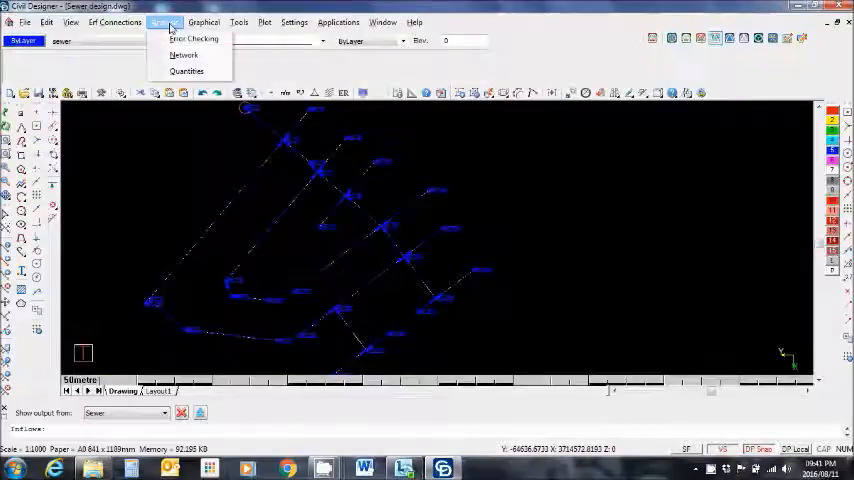
pyautogui.click(193, 38)
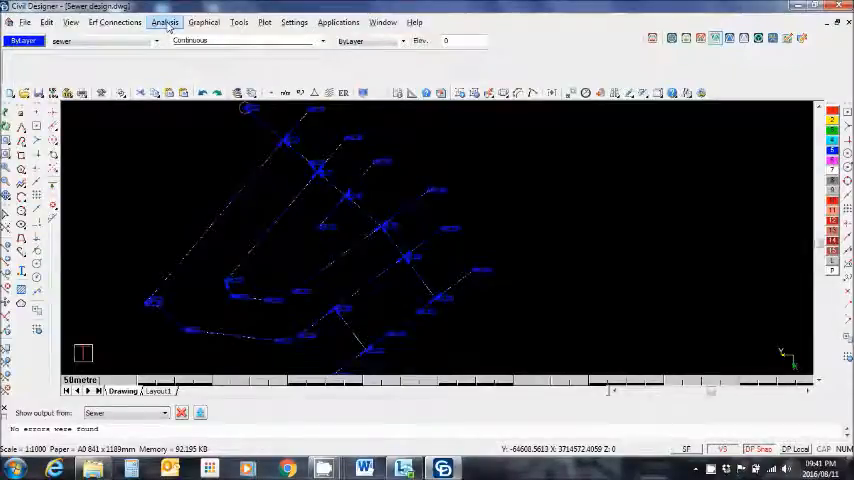
pyautogui.click(164, 22)
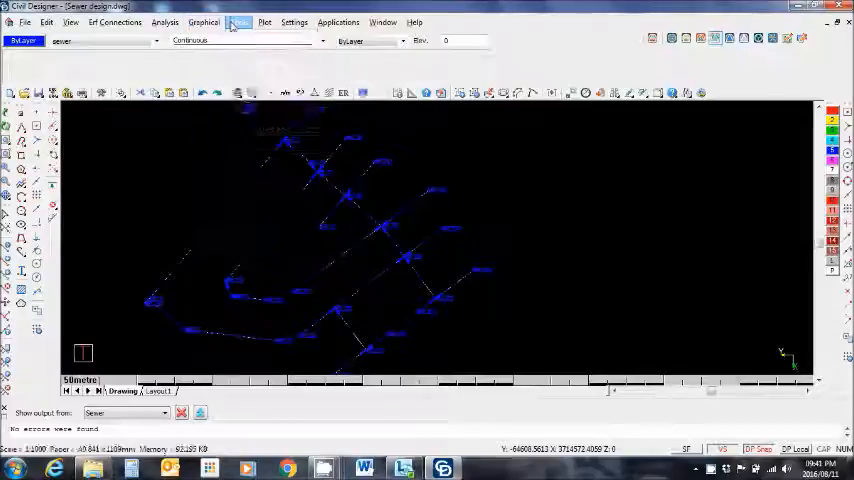
pyautogui.click(239, 22)
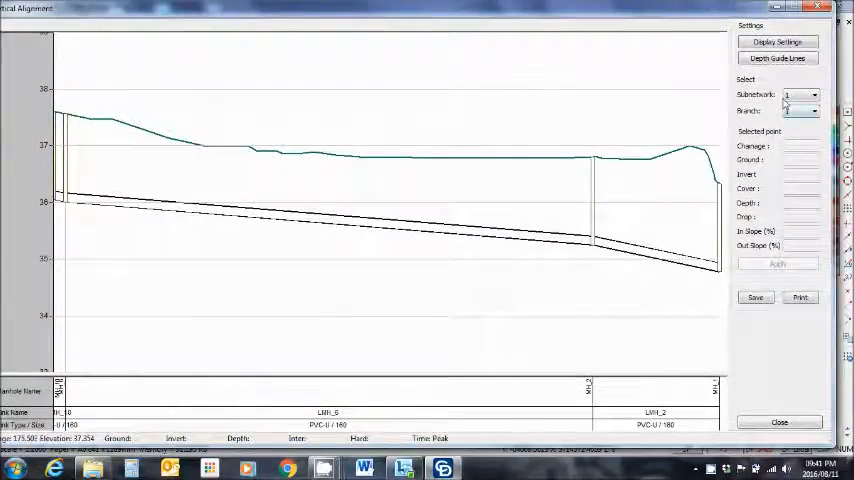
pyautogui.click(815, 110)
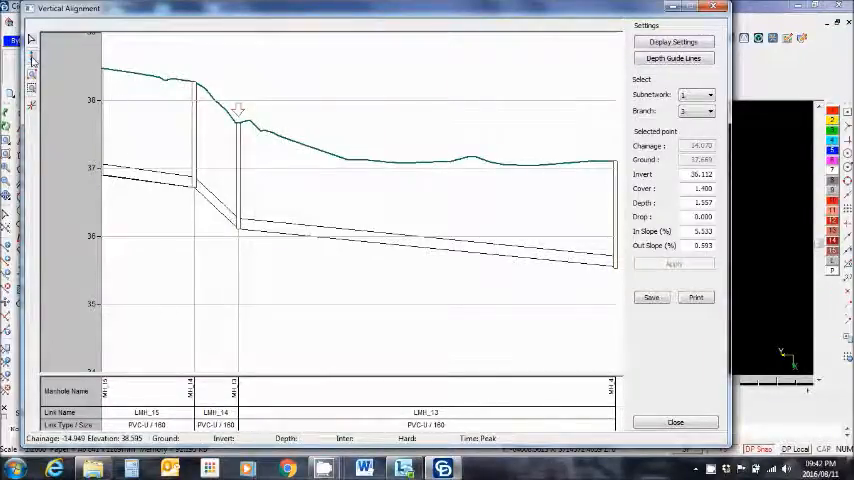
# Select alignment points with the move point tool, then close the long section without saving
pyautogui.click(31, 64)
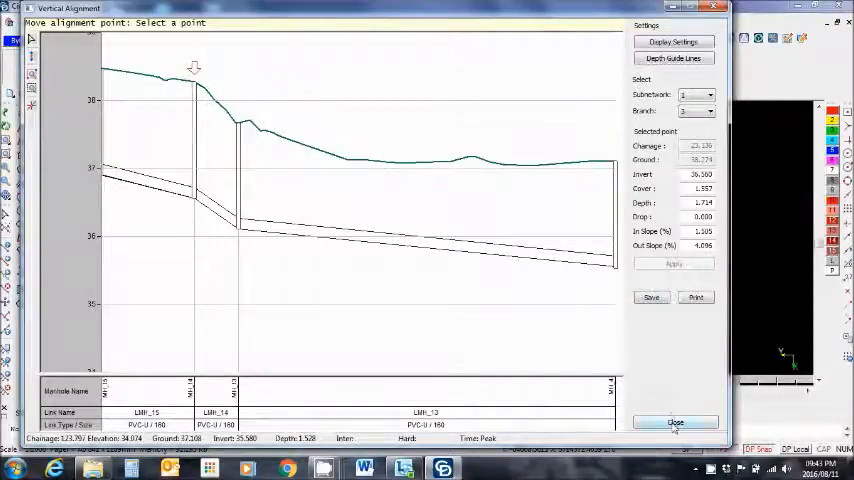
pyautogui.click(675, 421)
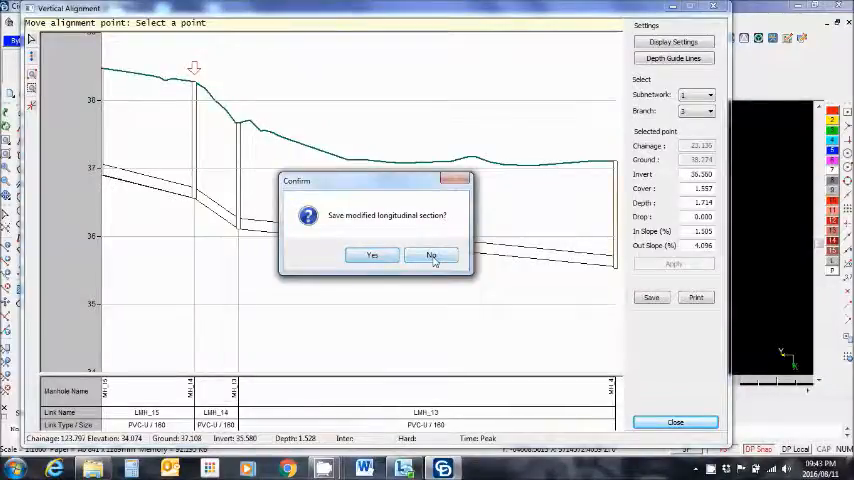
pyautogui.click(431, 255)
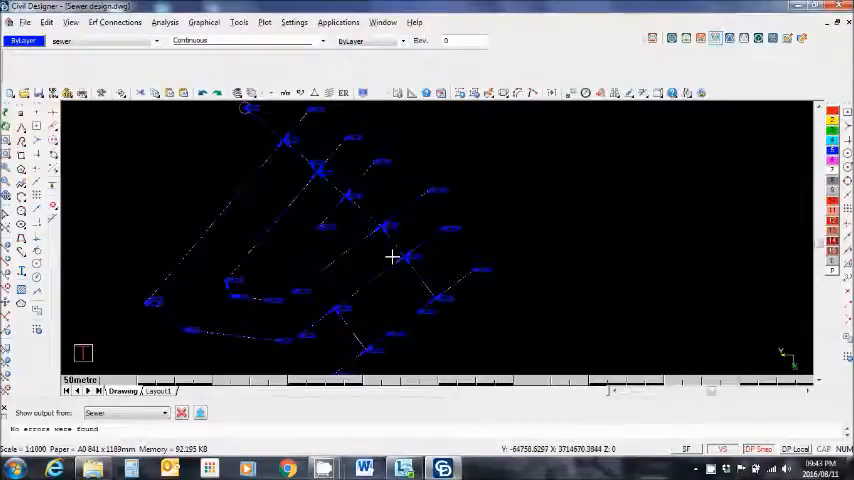
pyautogui.moveTo(492, 293)
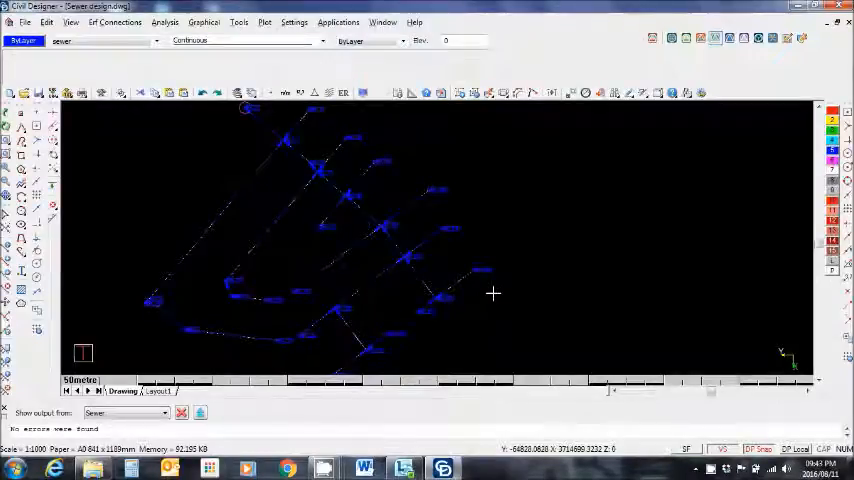